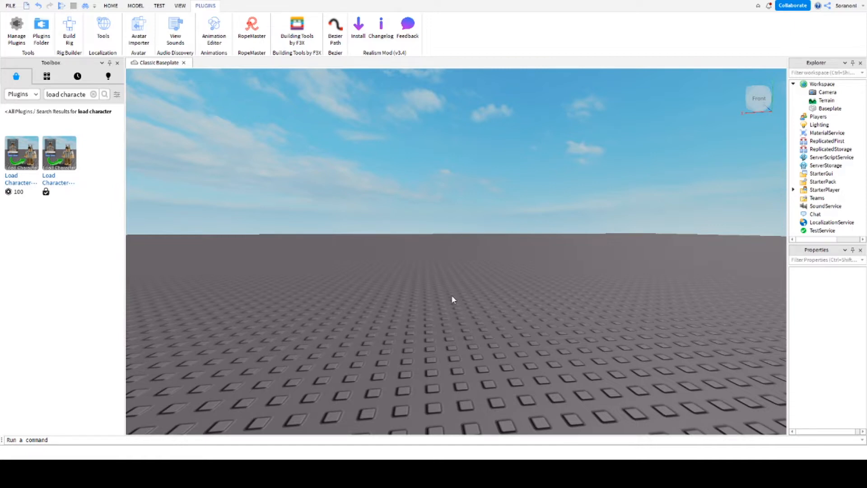
mouse_move(21, 153)
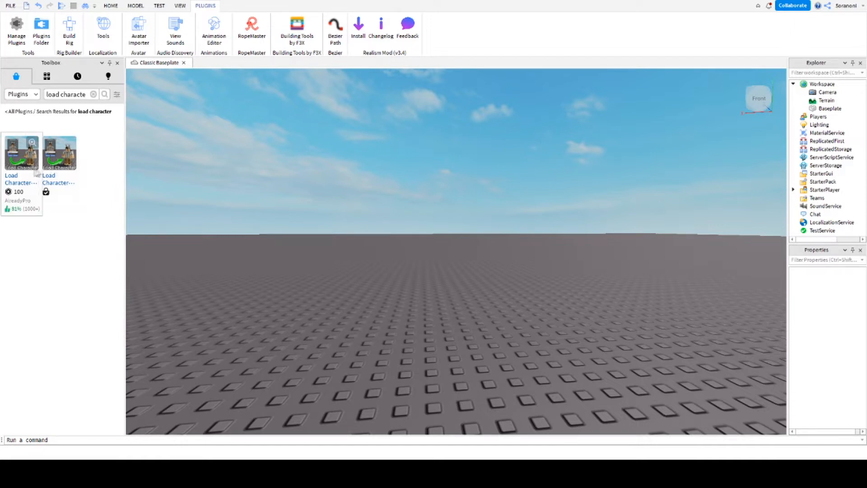
mouse_move(59, 167)
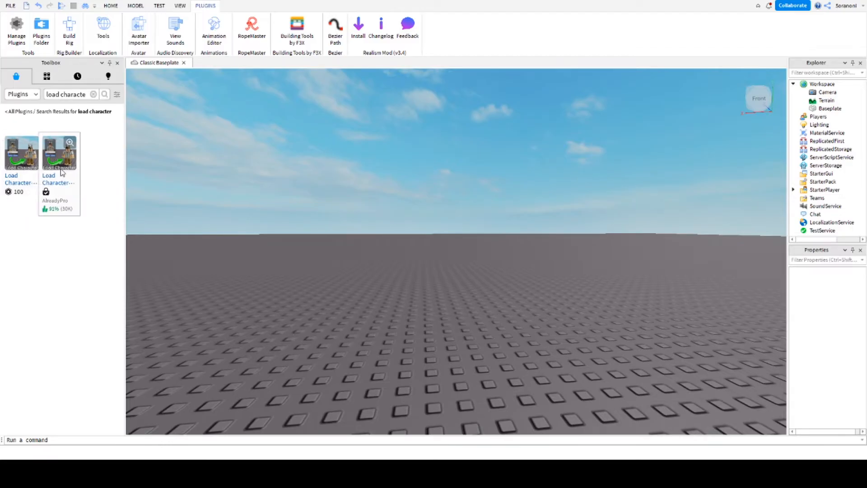
mouse_move(58, 161)
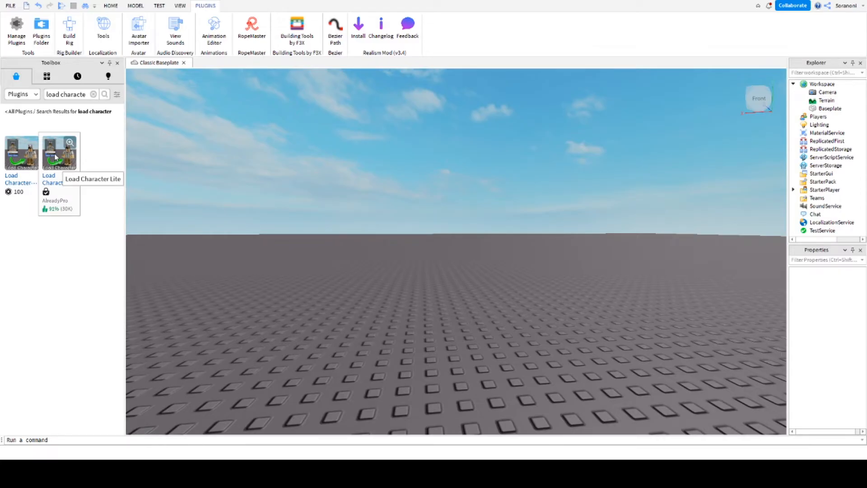
mouse_move(127, 7)
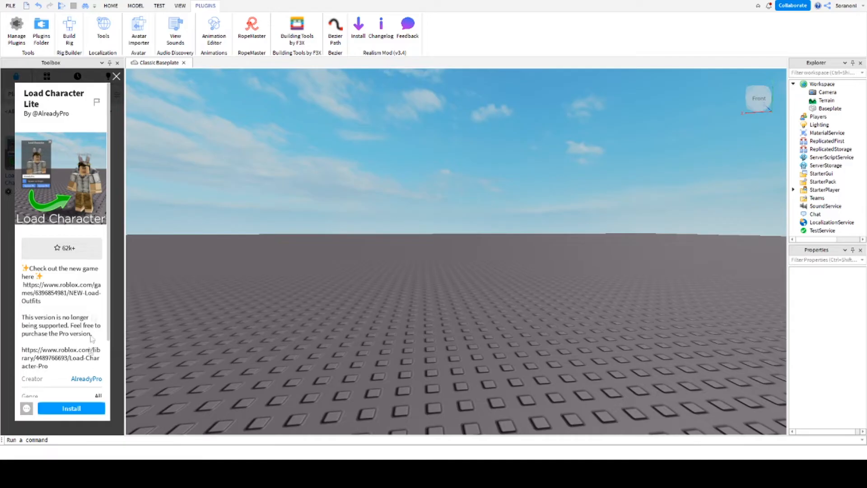
Install the Load Character Lite plugin from the Toolbox results.
click(71, 408)
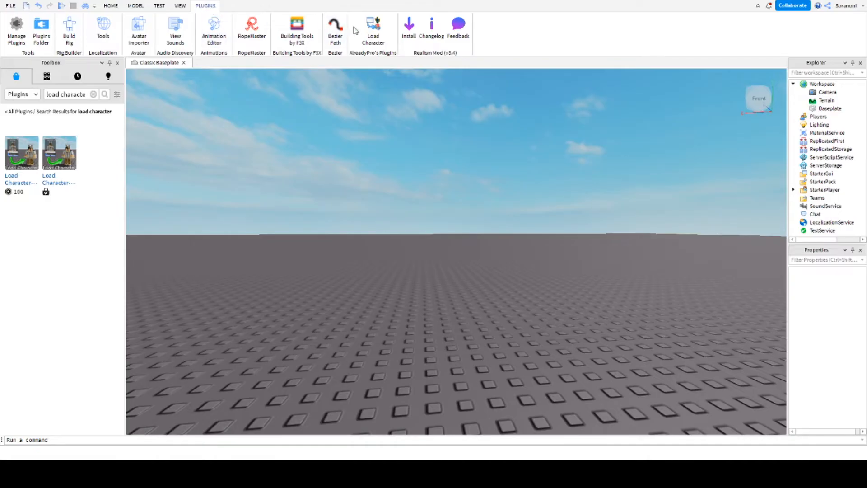
mouse_move(373, 29)
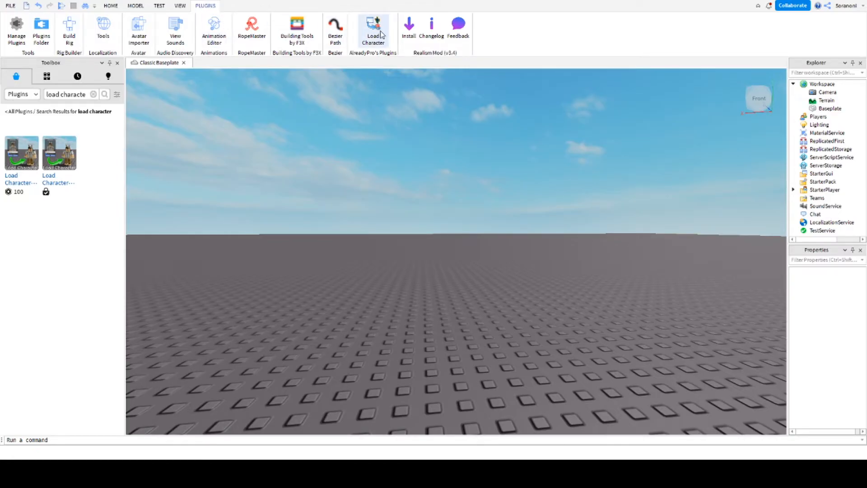
Load the avatar 'Soranon' with Spawn at Origin enabled via Load Character.
click(373, 28)
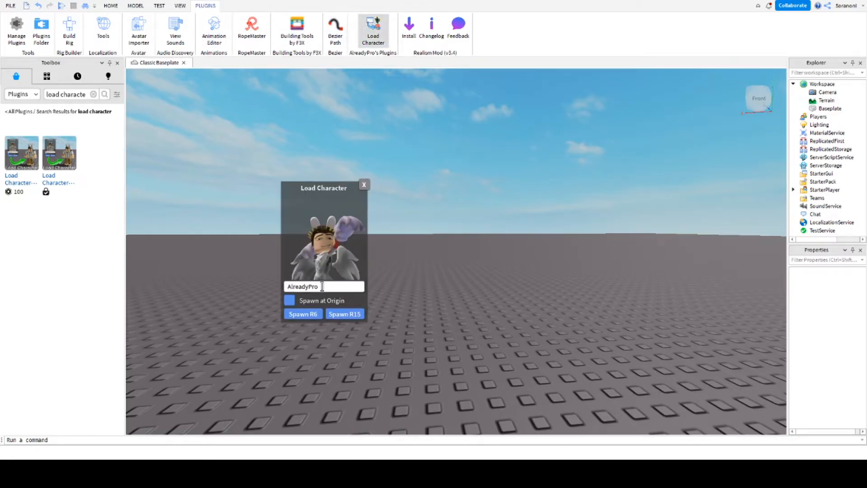
triple_click(302, 286)
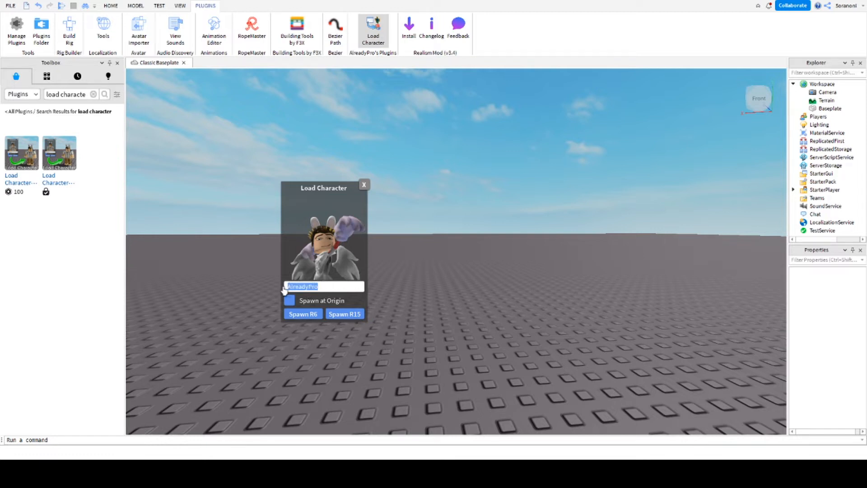
text(Soranoni)
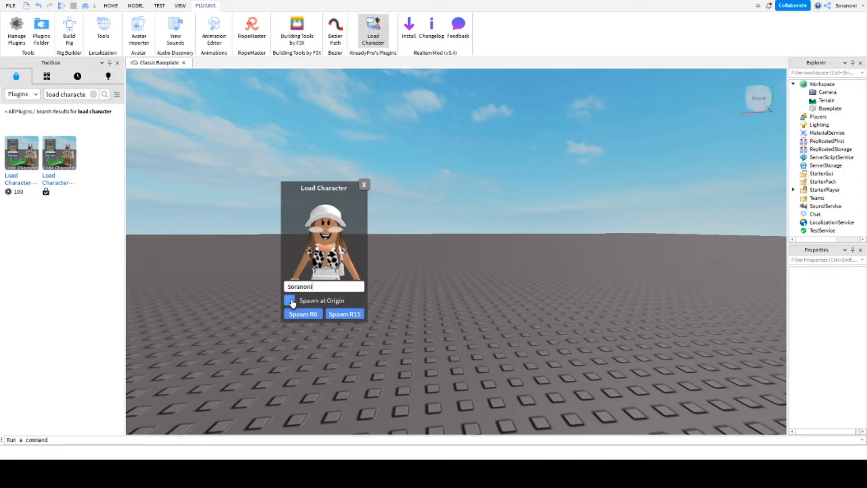
click(289, 300)
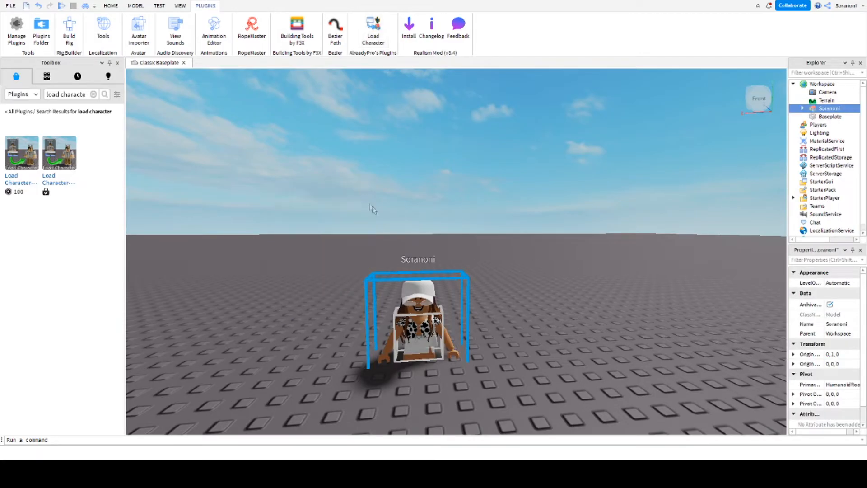
mouse_move(395, 292)
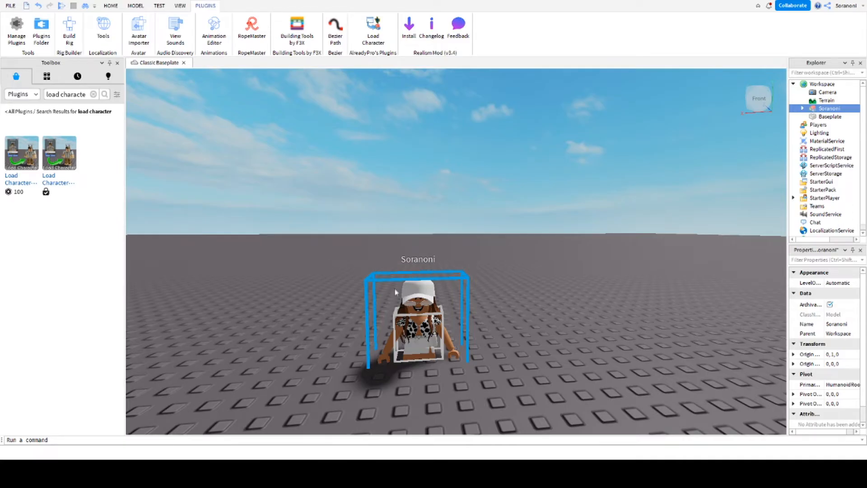
mouse_move(464, 286)
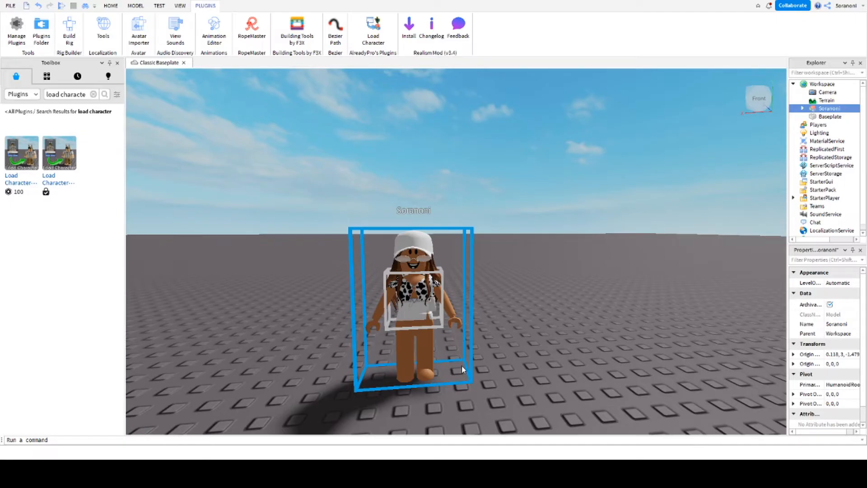
Expand the character model and Head in Explorer and delete the face decal.
click(822, 83)
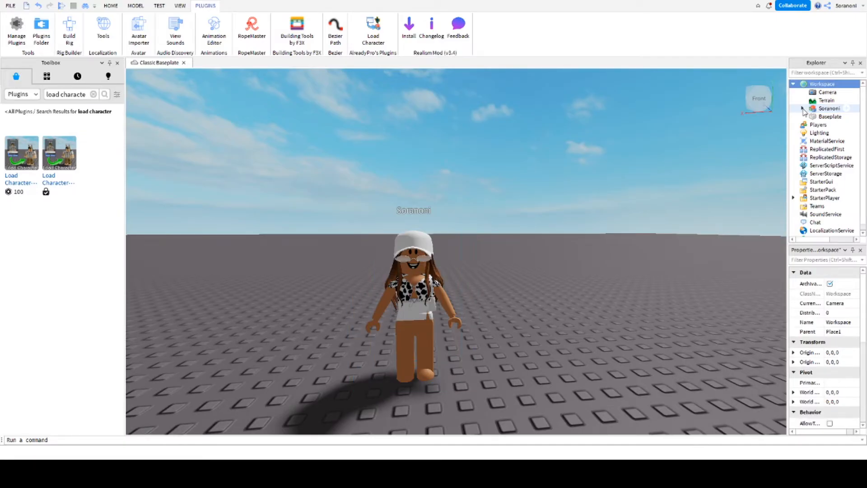
click(803, 109)
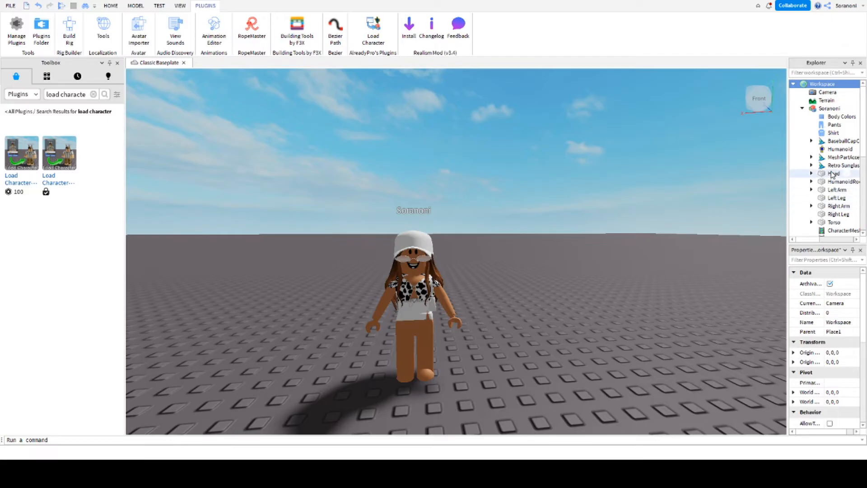
click(834, 174)
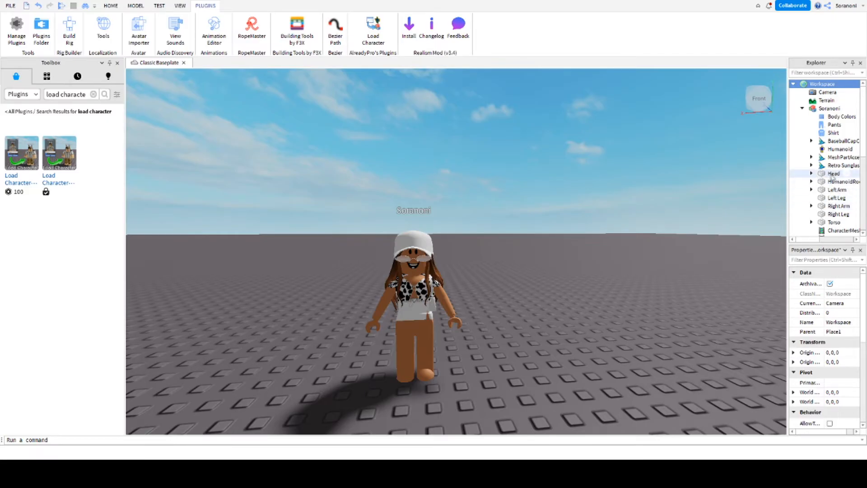
click(833, 173)
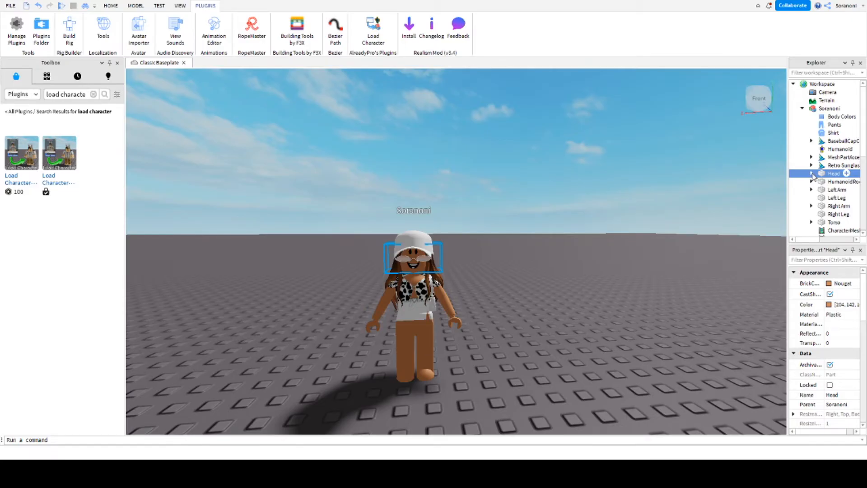
click(812, 174)
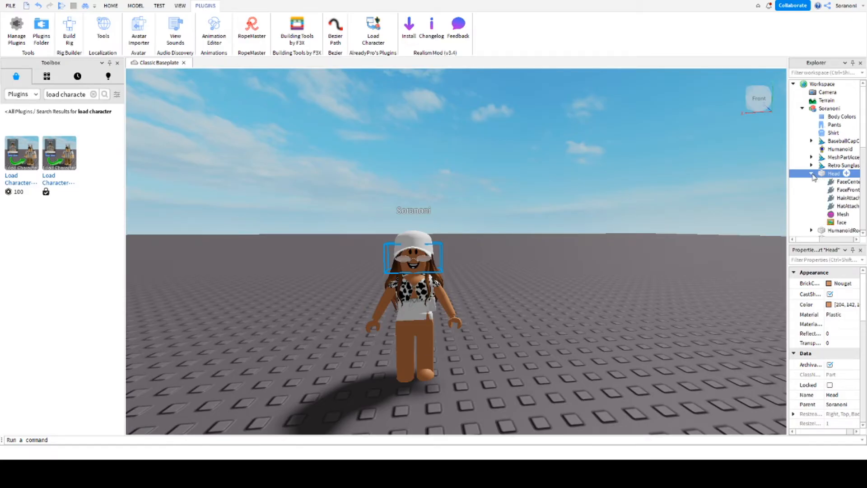
click(841, 222)
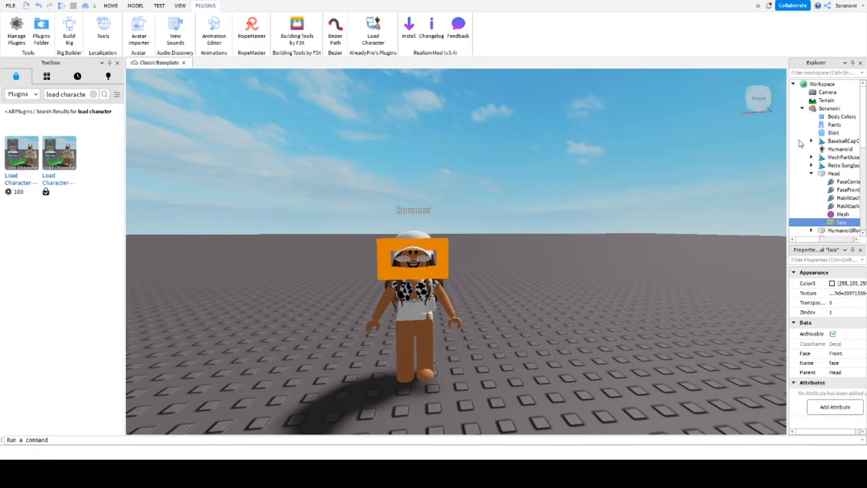
mouse_move(770, 50)
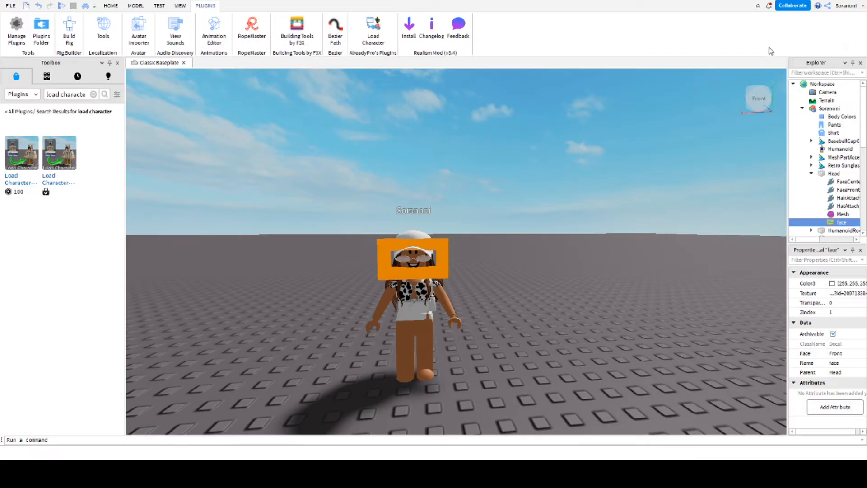
click(842, 214)
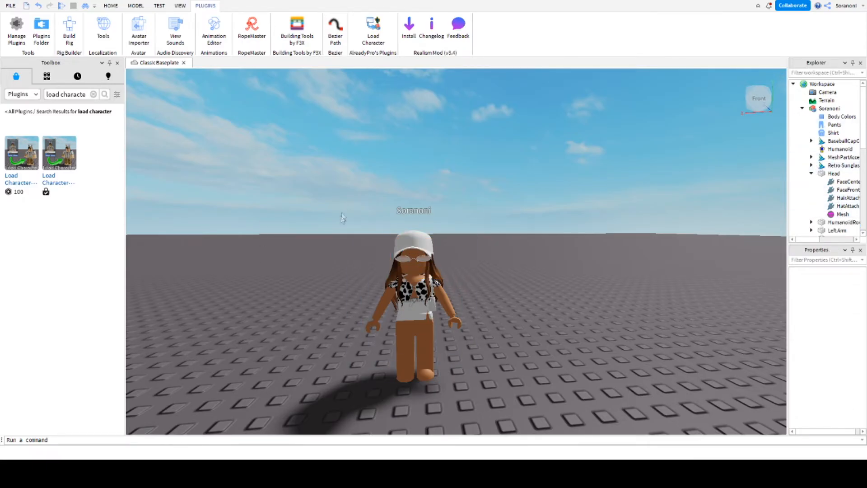
mouse_move(696, 268)
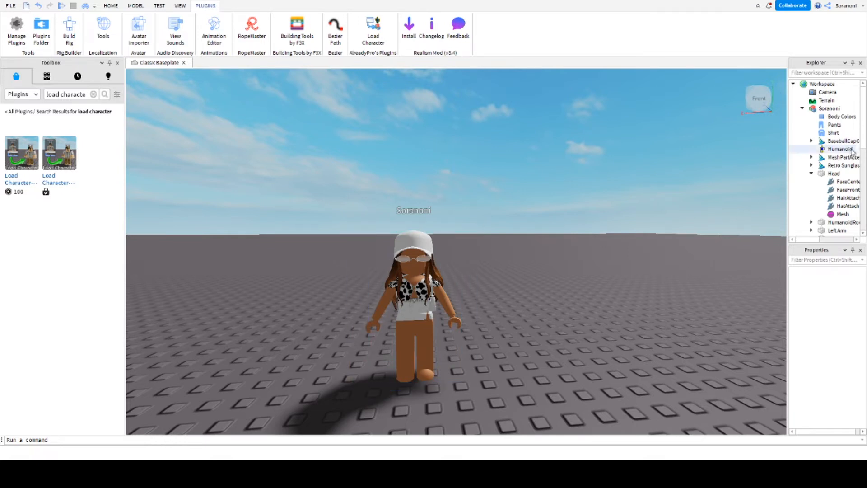
Collapse the Head's children and select the Head part alone for export.
click(834, 174)
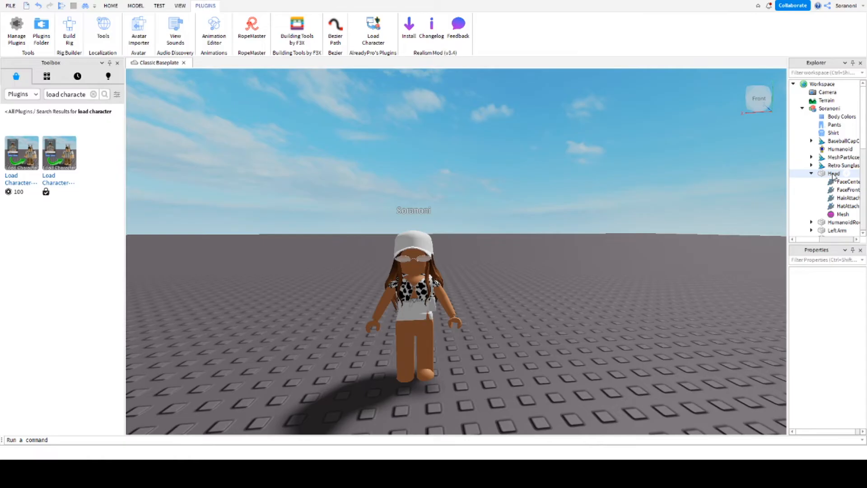
click(811, 174)
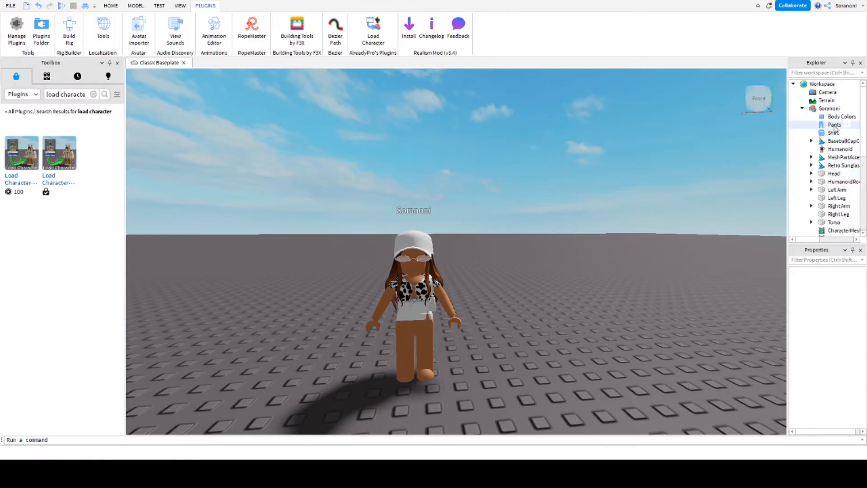
click(834, 174)
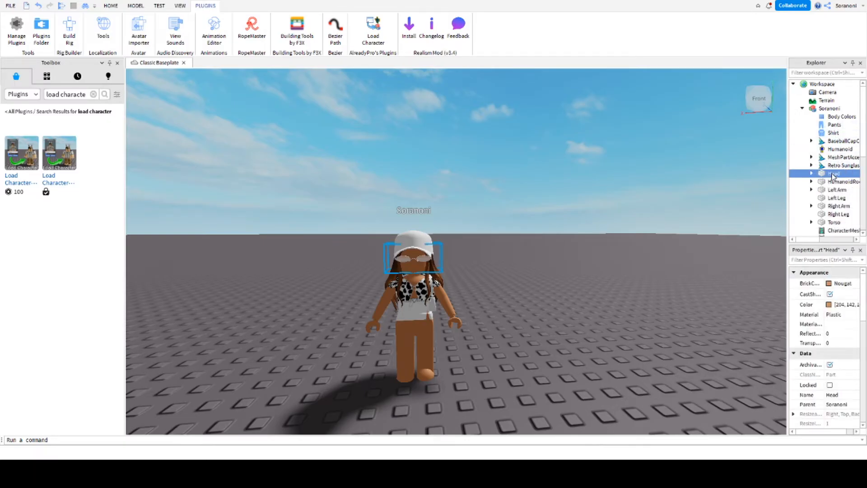
click(834, 174)
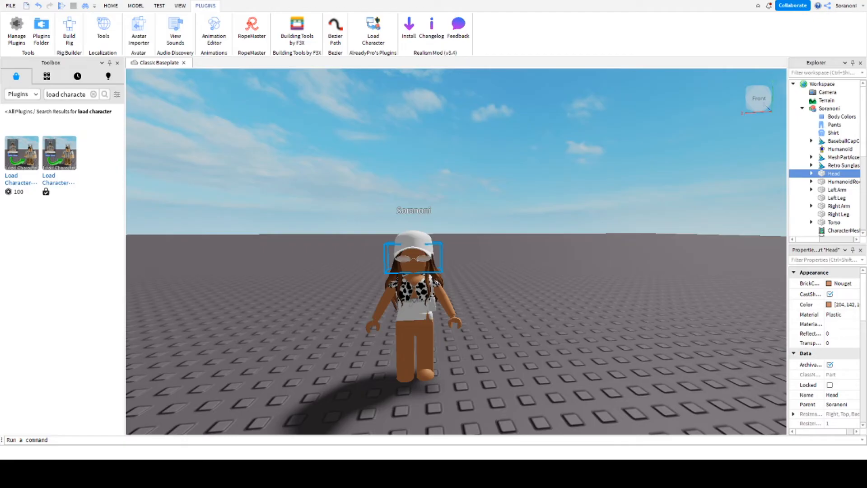
mouse_move(286, 200)
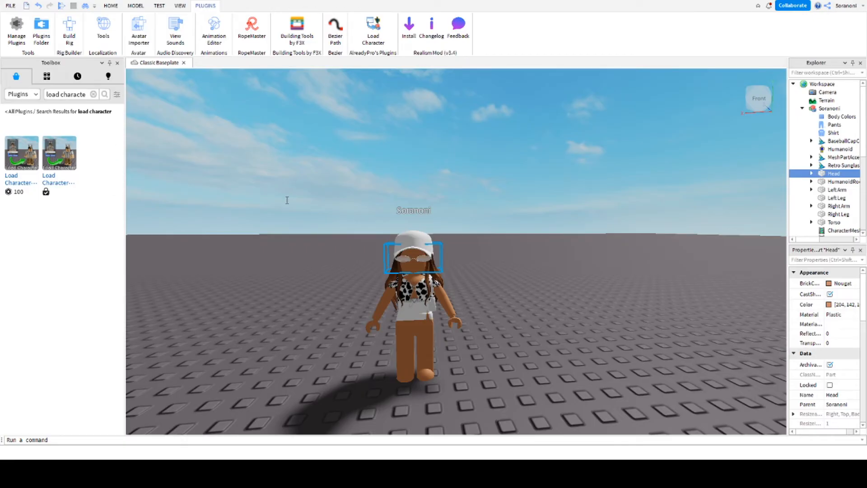
mouse_move(369, 237)
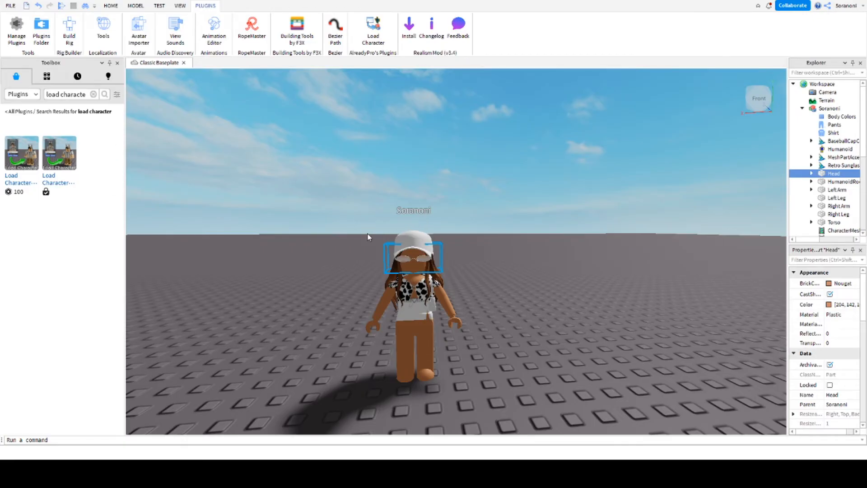
mouse_move(719, 302)
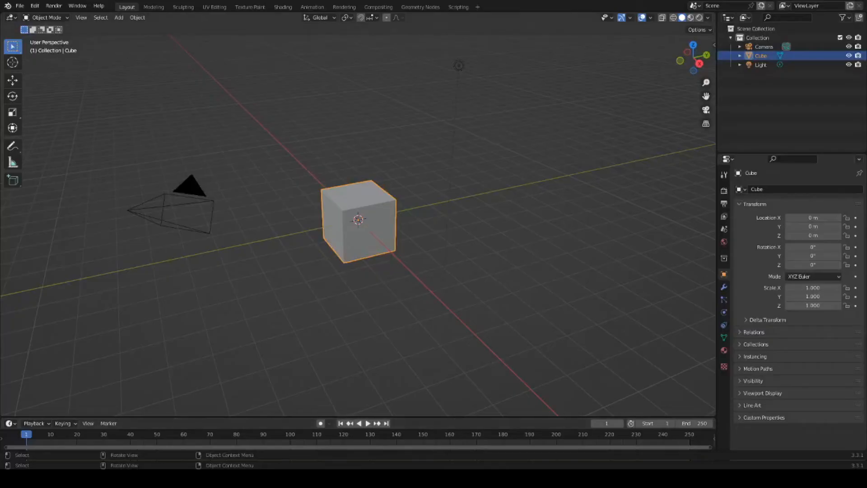
Select the default cube and delete it from the scene.
click(322, 177)
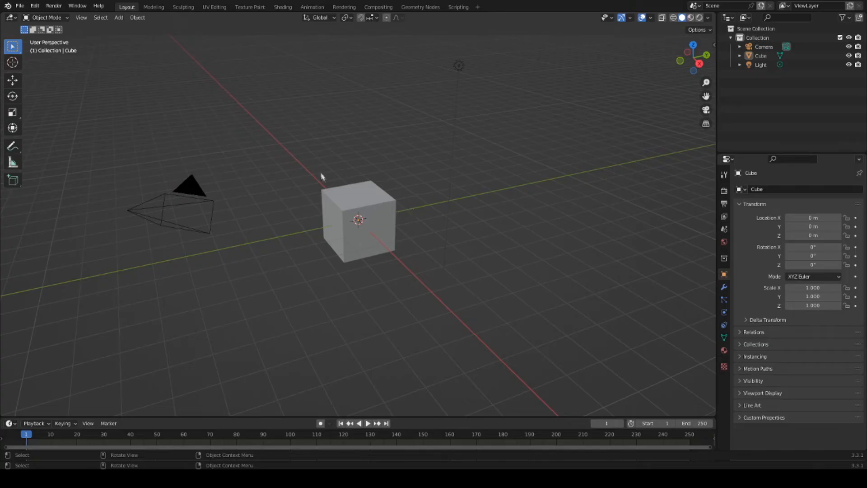
mouse_move(265, 133)
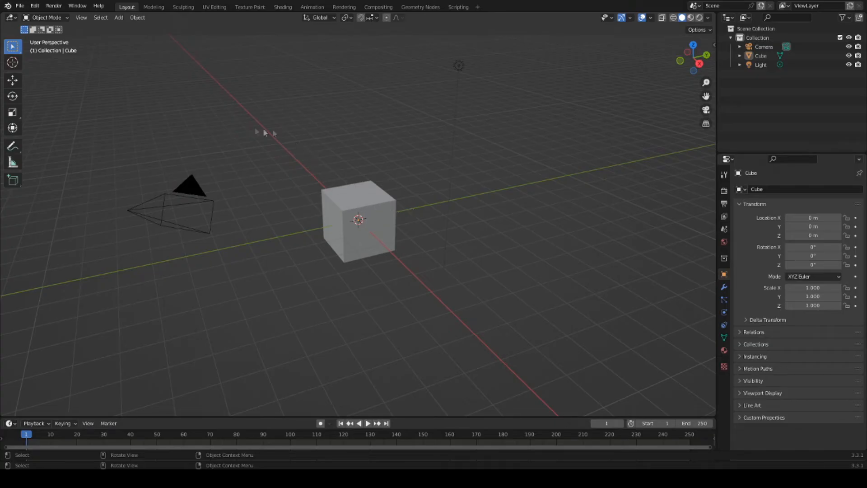
click(370, 203)
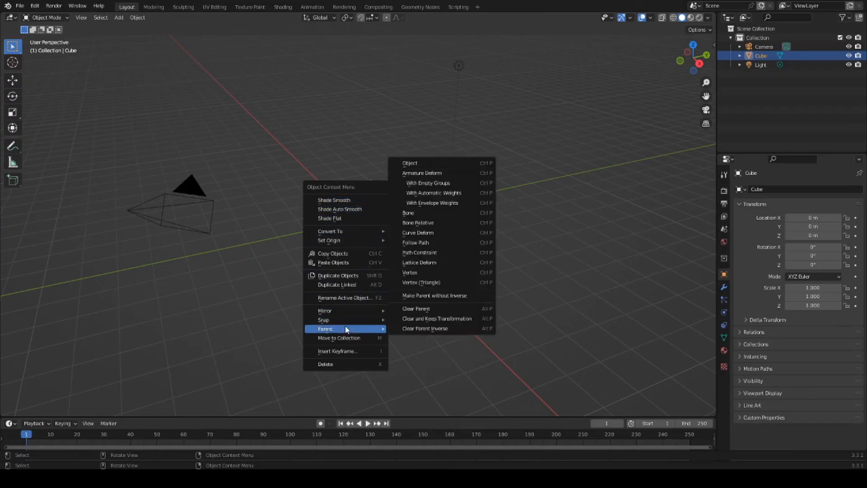
mouse_move(325, 364)
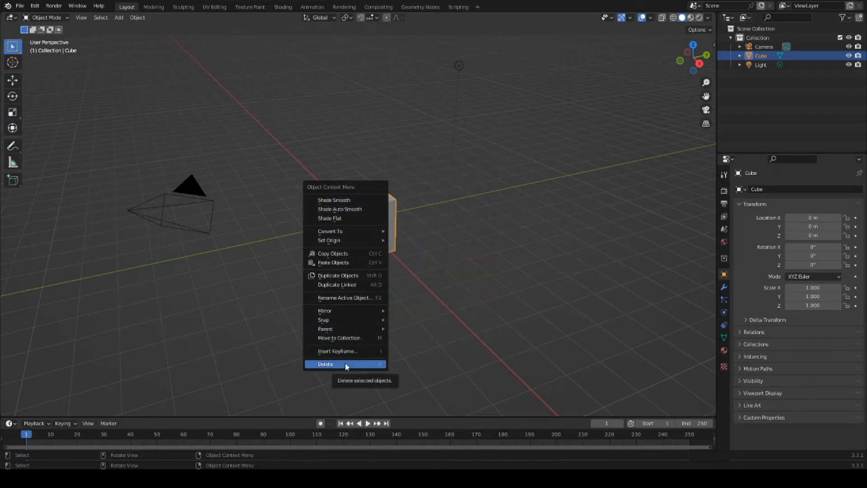
click(325, 364)
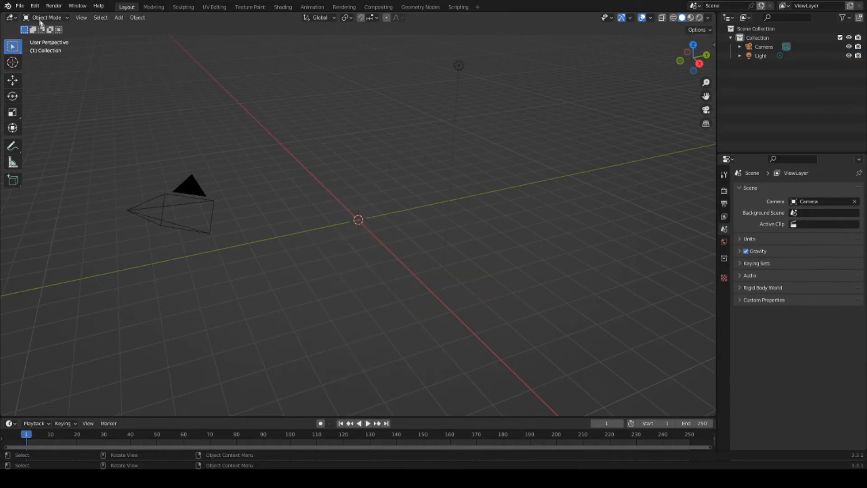
mouse_move(19, 7)
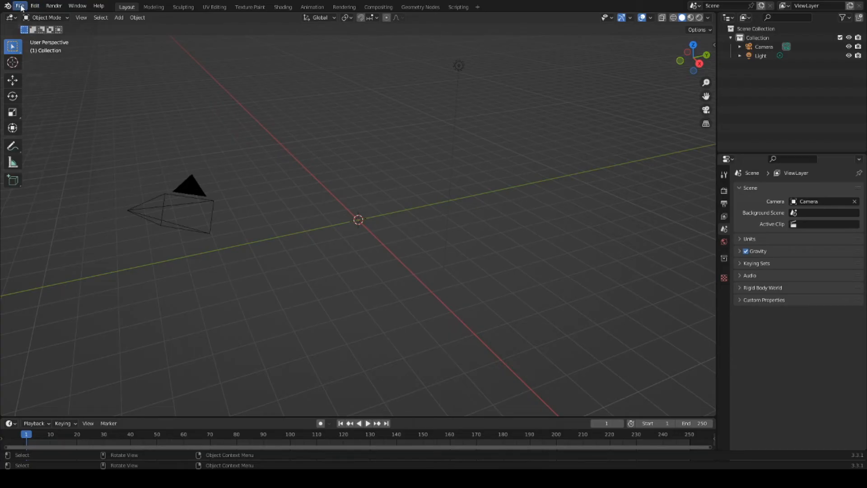
Import the exported head file as a Wavefront OBJ into the scene.
click(19, 5)
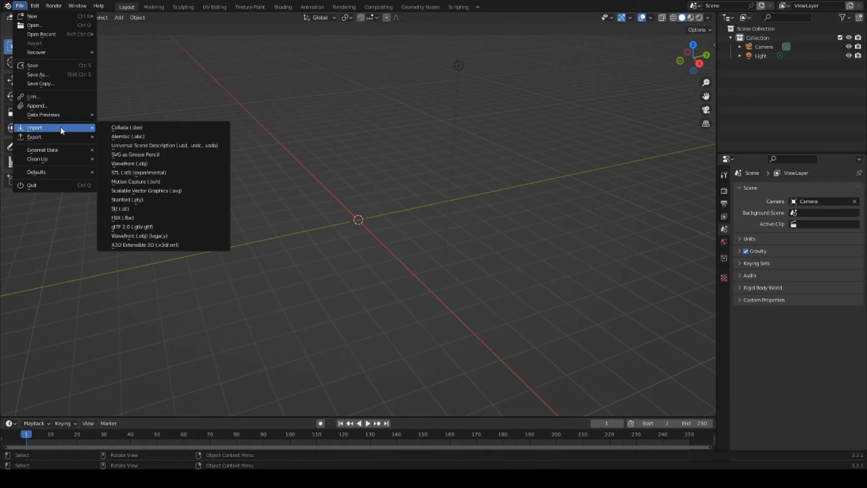
mouse_move(160, 163)
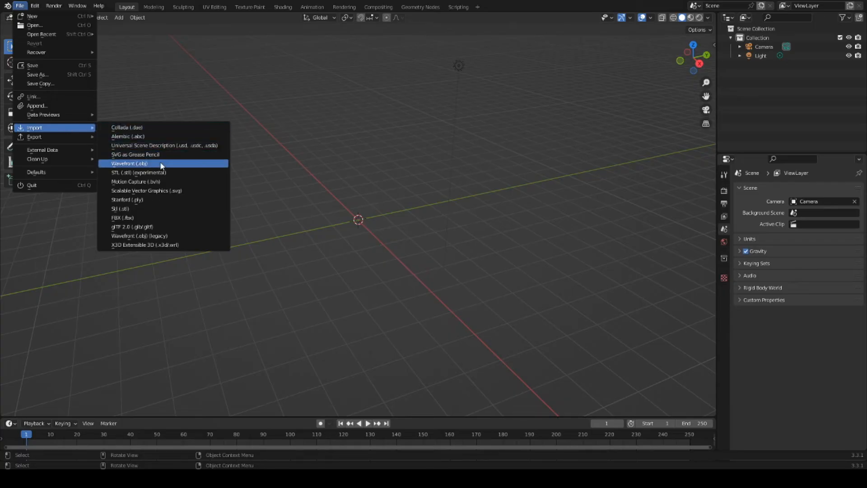
mouse_move(129, 164)
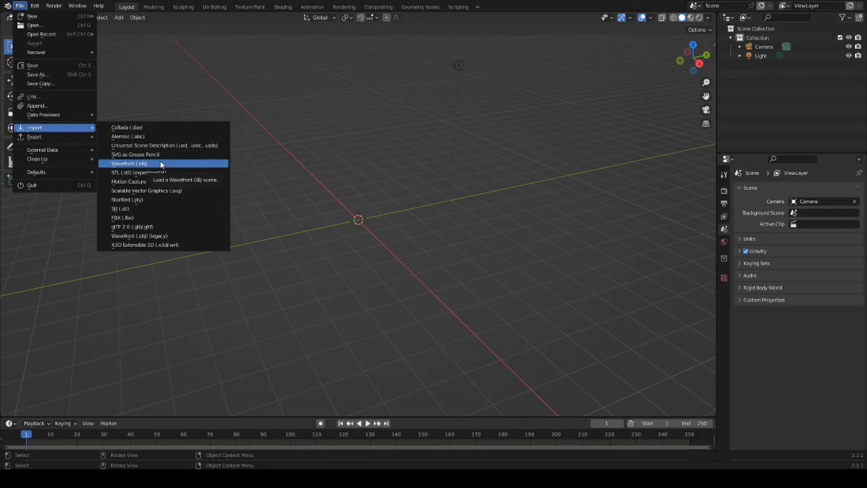
mouse_move(163, 167)
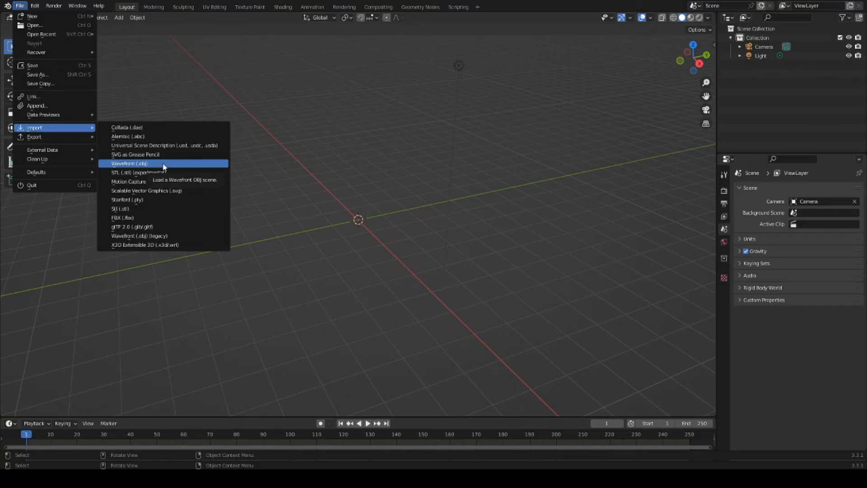
click(129, 163)
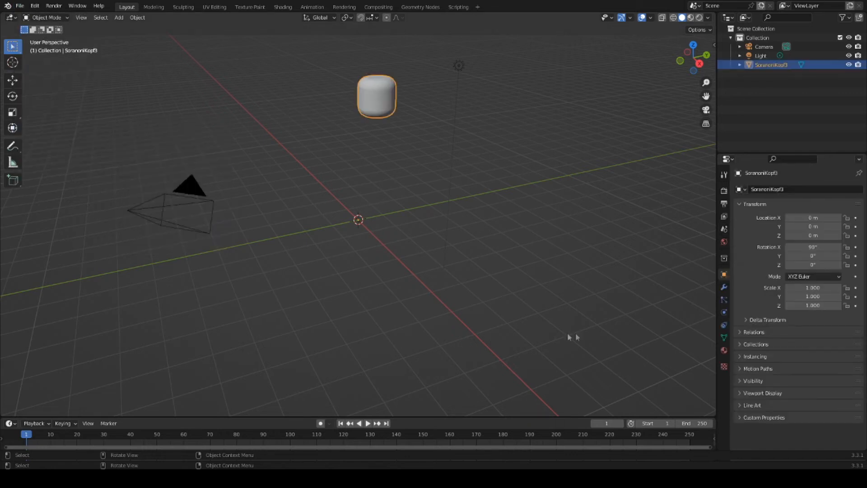
mouse_move(454, 301)
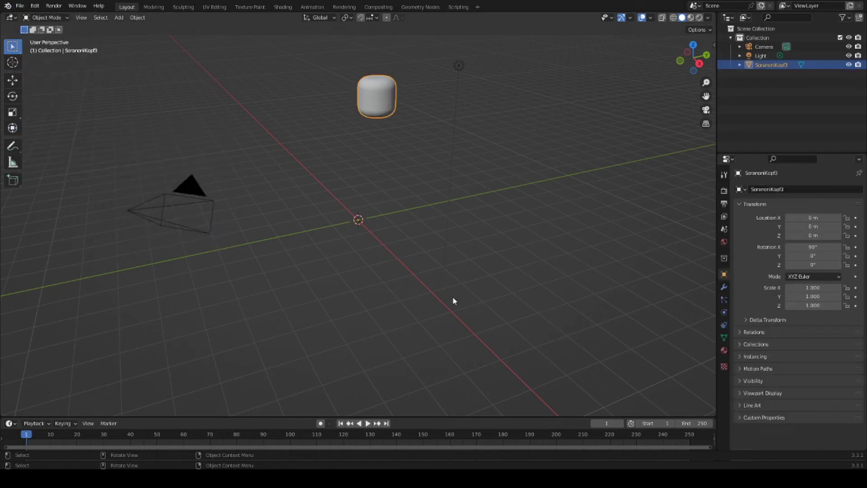
mouse_move(448, 279)
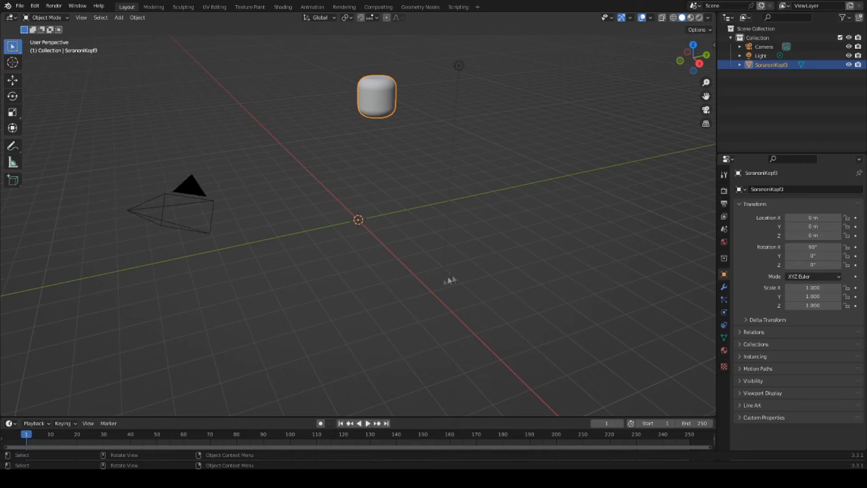
mouse_move(502, 75)
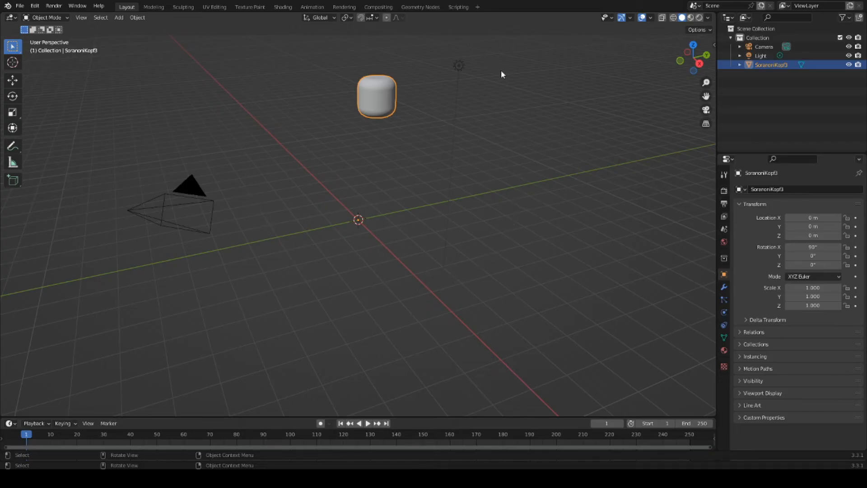
mouse_move(511, 125)
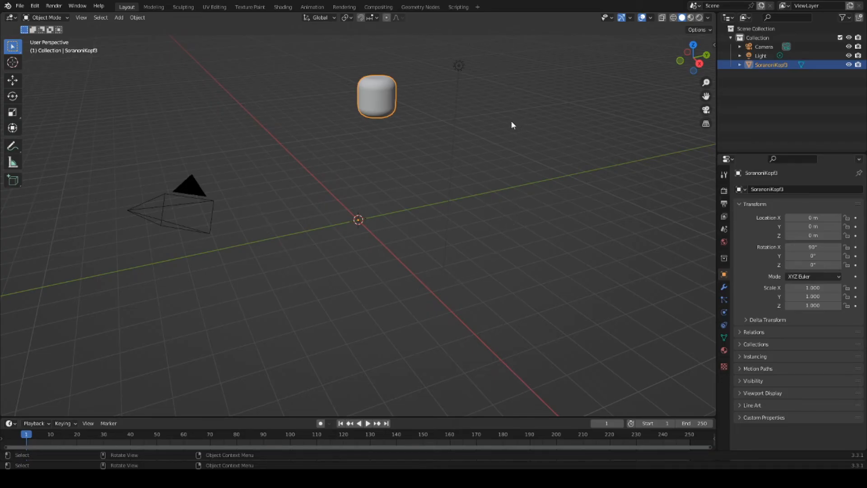
mouse_move(376, 211)
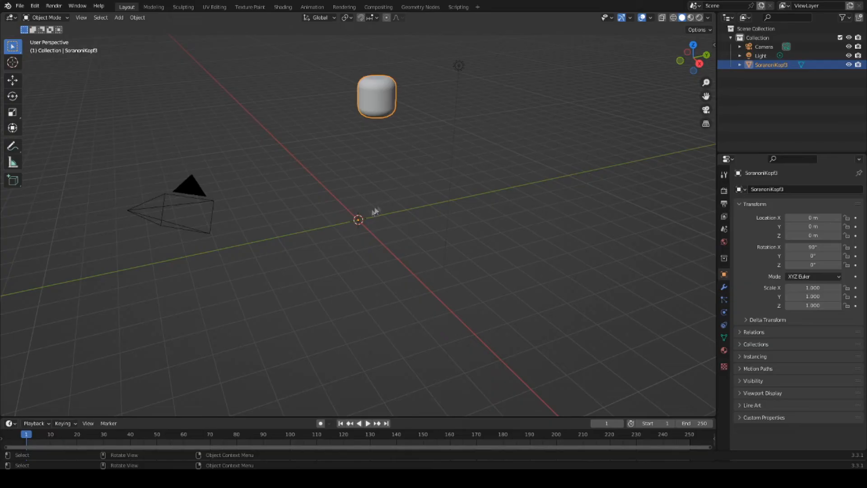
Set the head's Origin to Geometry and clear its location with Alt+G.
right_click(376, 96)
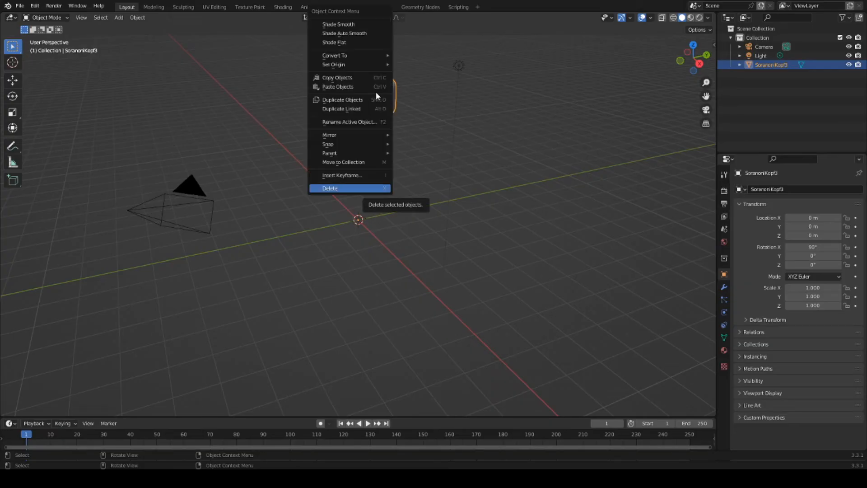
mouse_move(373, 93)
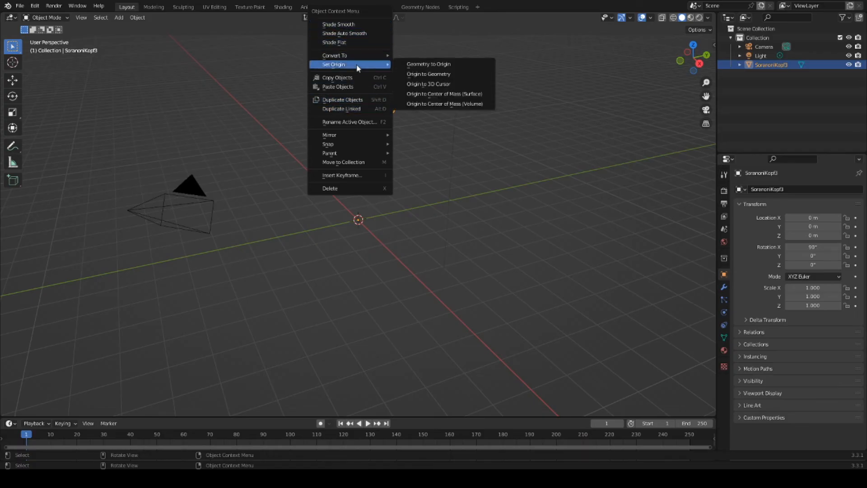
mouse_move(362, 66)
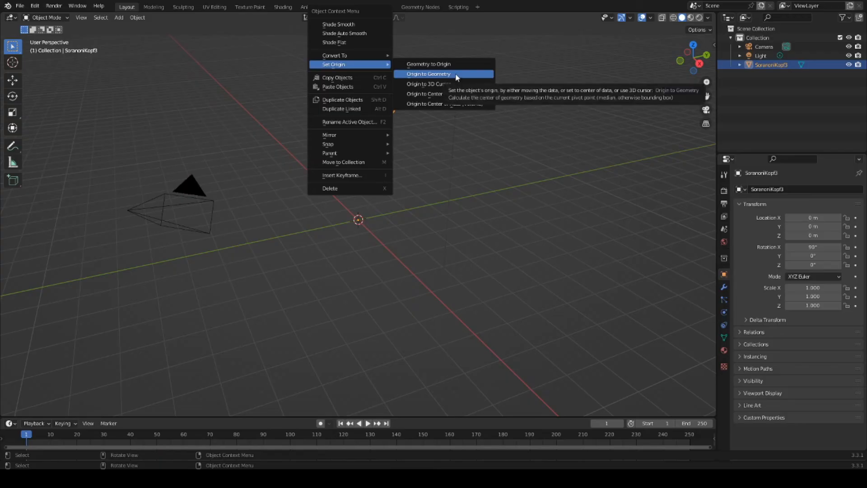
click(427, 73)
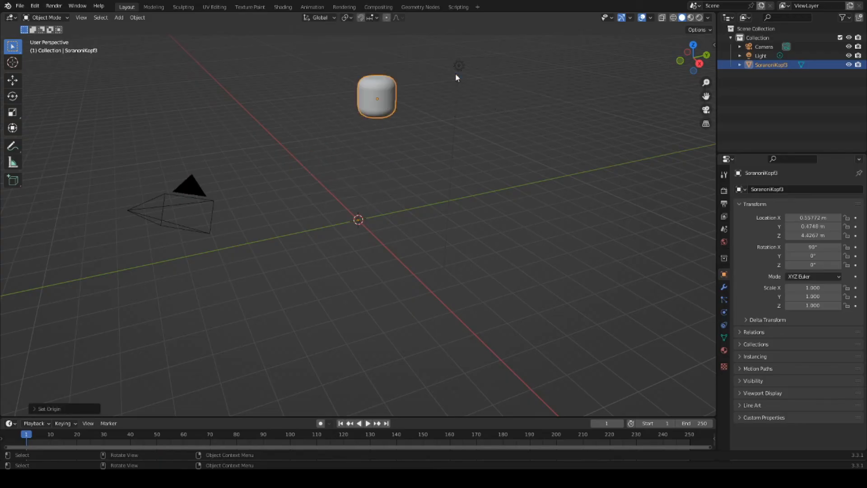
mouse_move(418, 154)
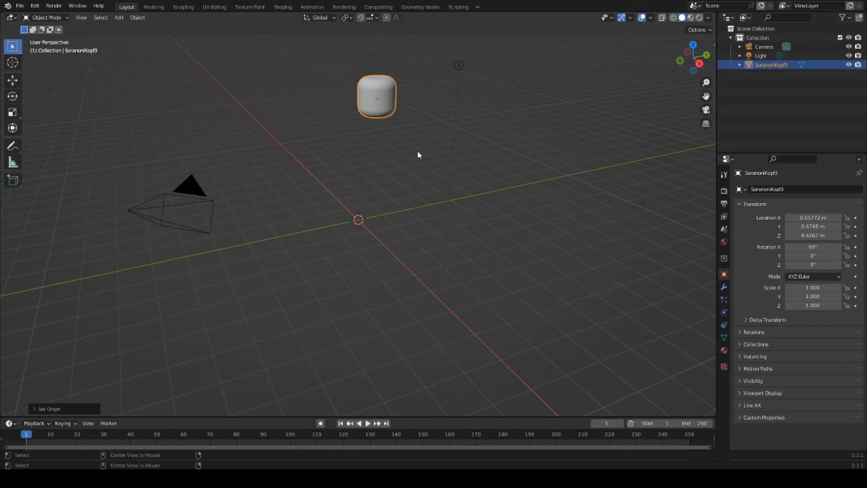
key(alt+g)
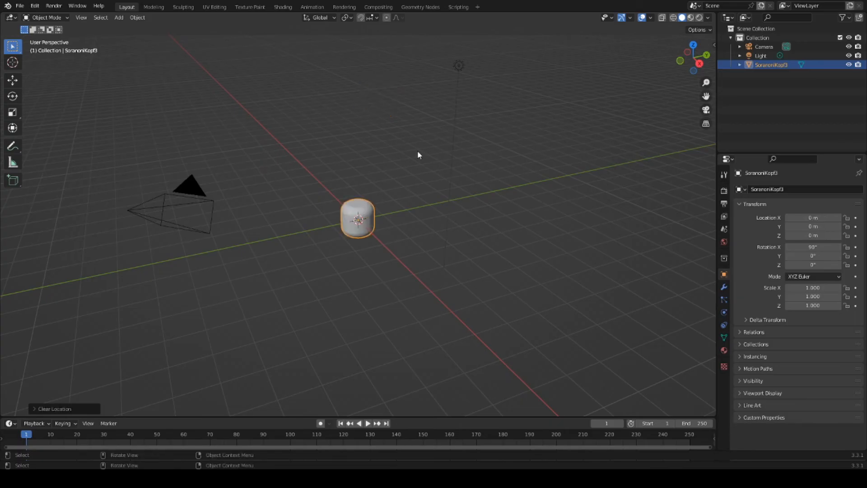
mouse_move(402, 234)
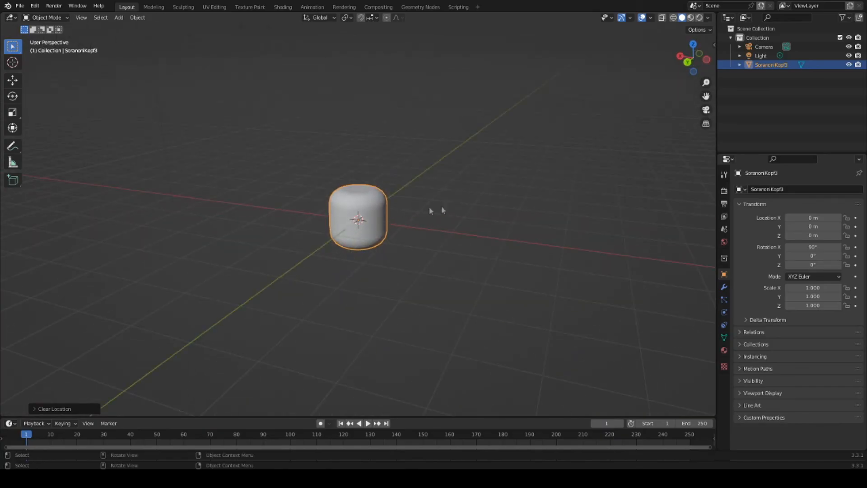
mouse_move(437, 169)
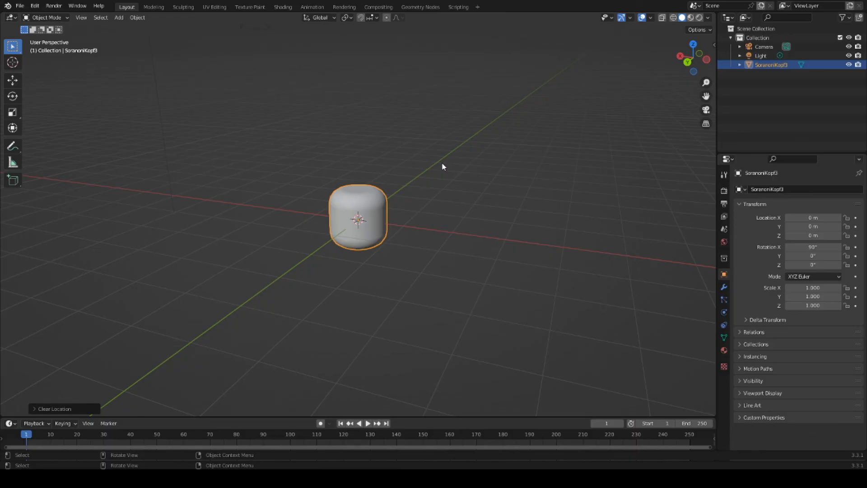
mouse_move(453, 179)
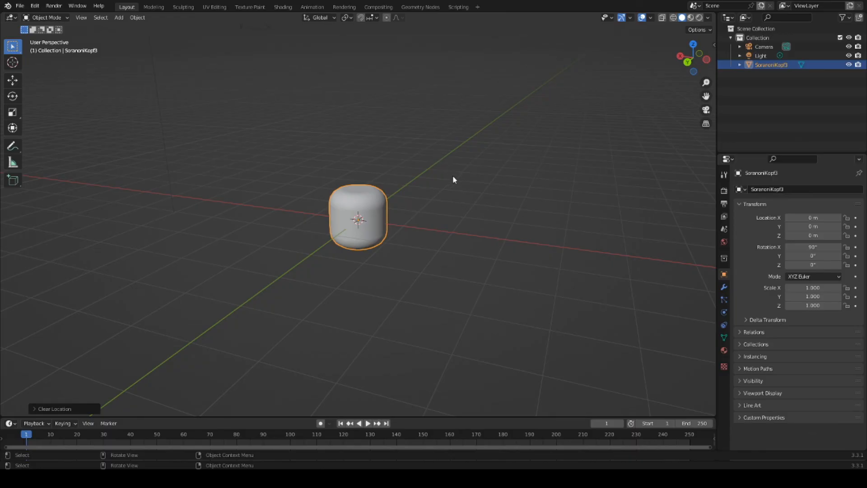